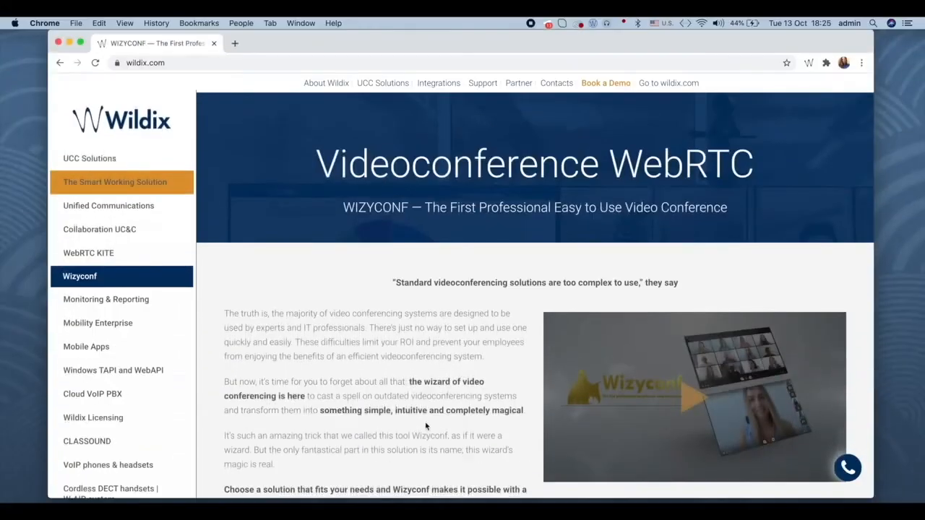
Scroll down the Wizyconf page as chat notifications arrive, then reach the Collaboration colleagues list.
scroll("down", 3)
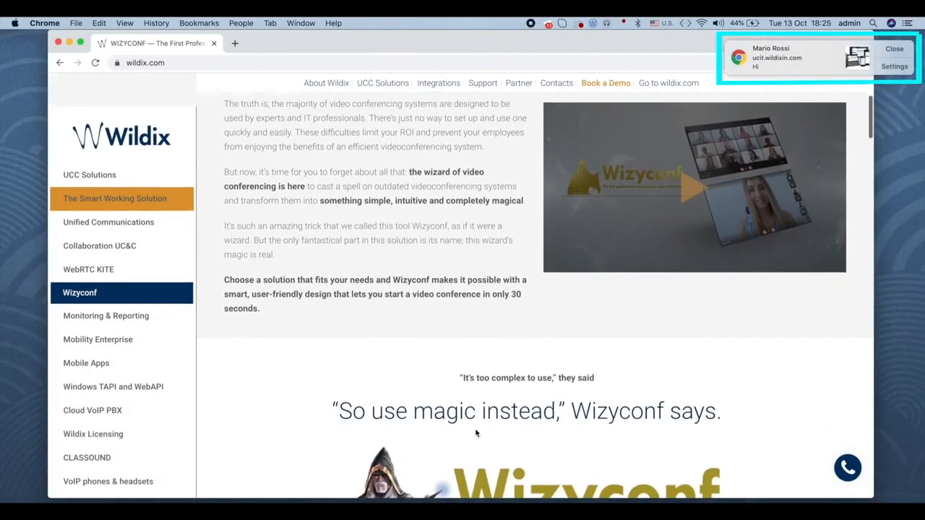
scroll("down", 3)
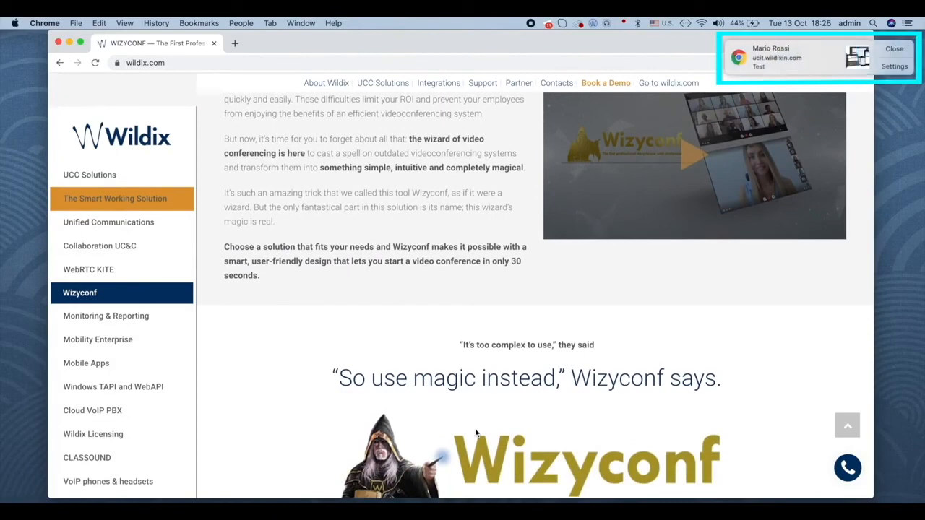
scroll("down", 3)
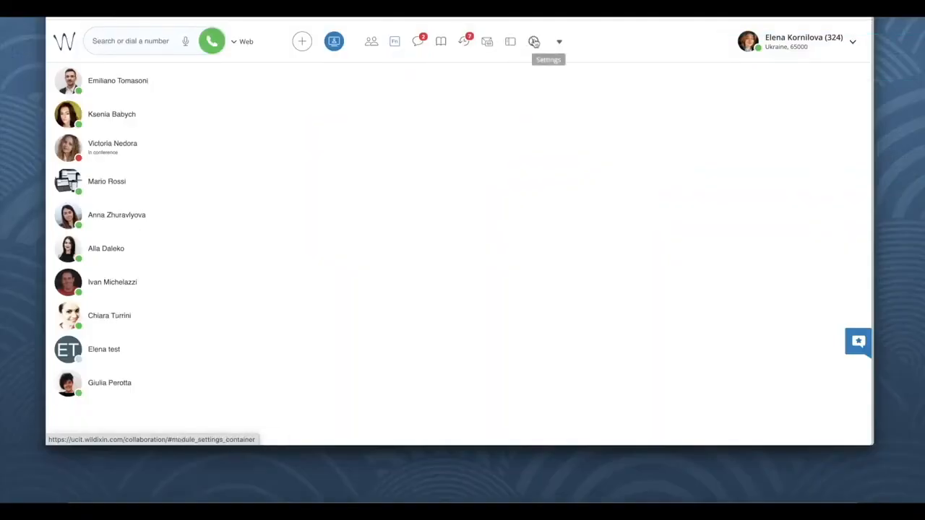
In Personal settings, toggle Web Push notifications off and then back on.
left_click(533, 41)
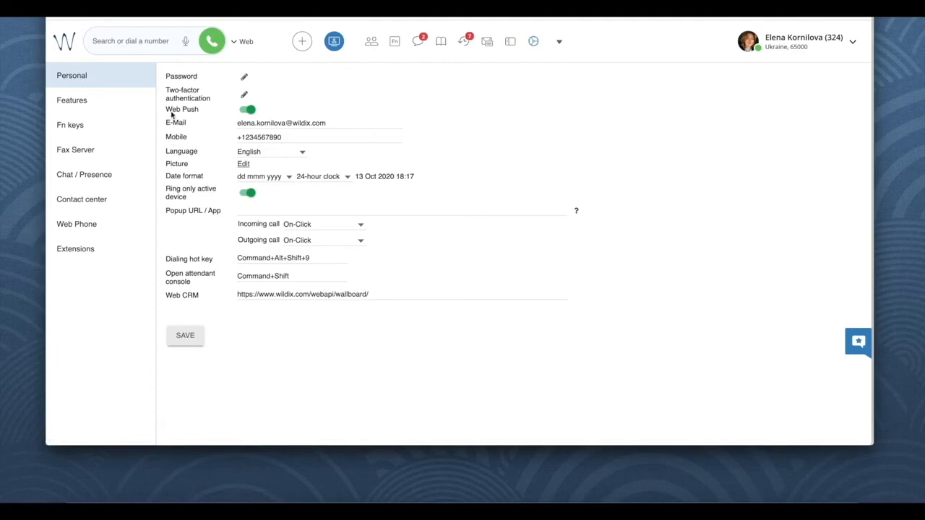
left_click(247, 109)
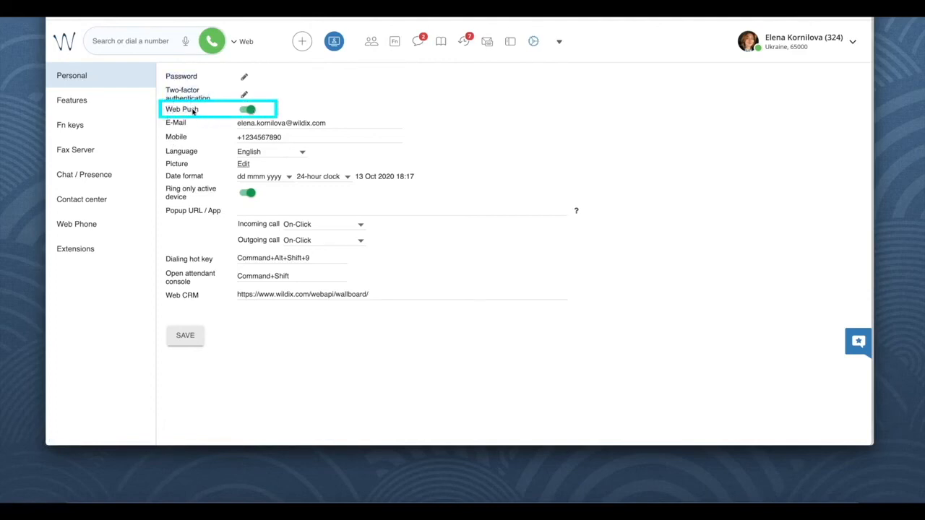
left_click(248, 109)
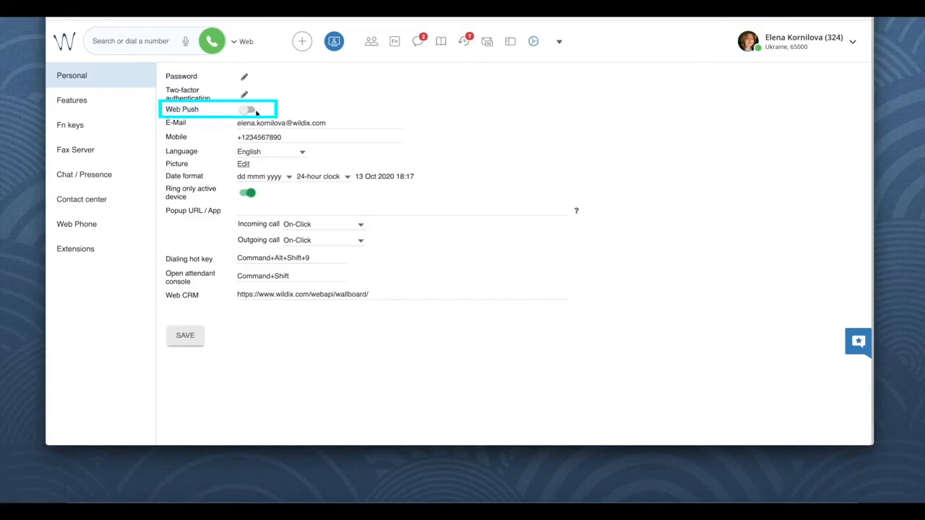
left_click(248, 109)
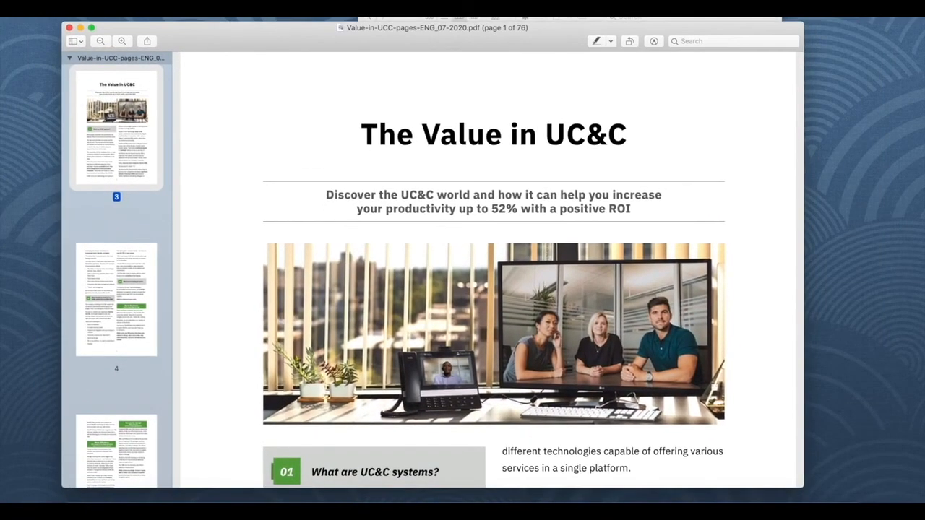
Return from Preview to the Collaboration window in Chrome and leave the settings page unsaved.
scroll("down", 3)
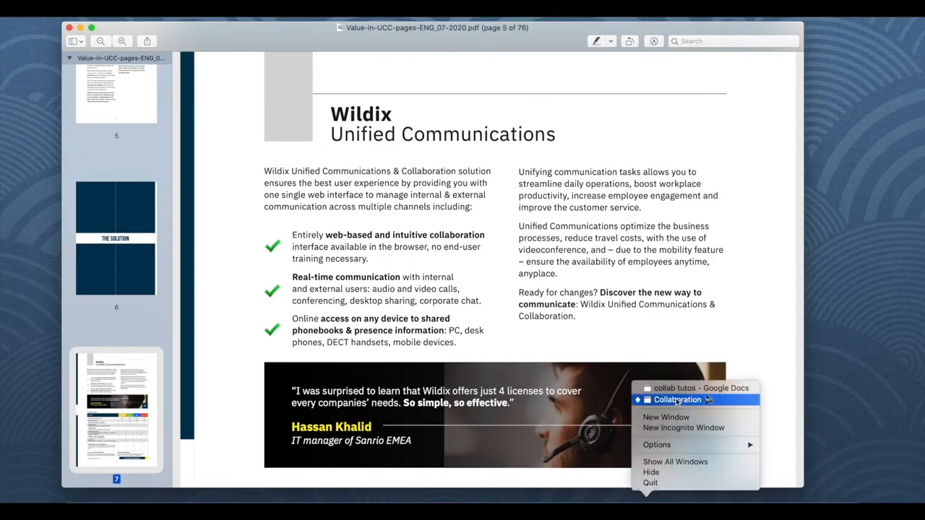
left_click(677, 400)
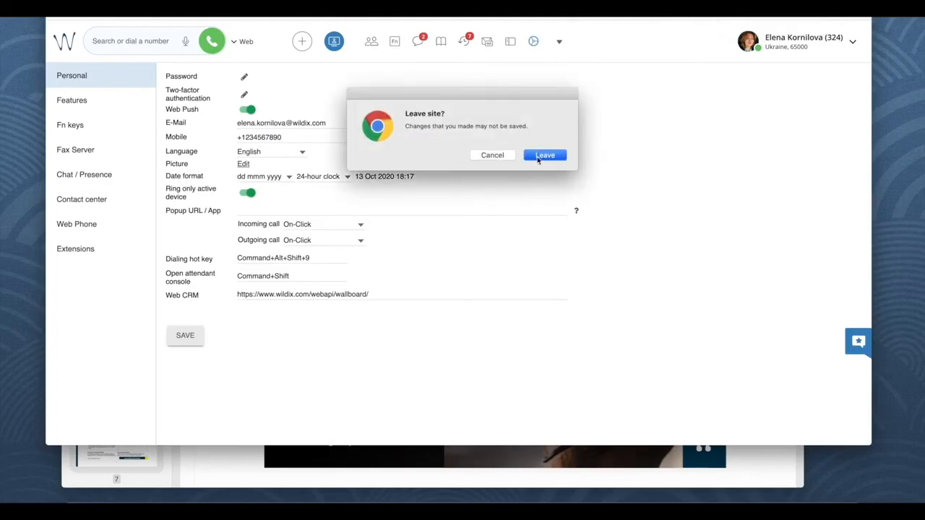
left_click(545, 155)
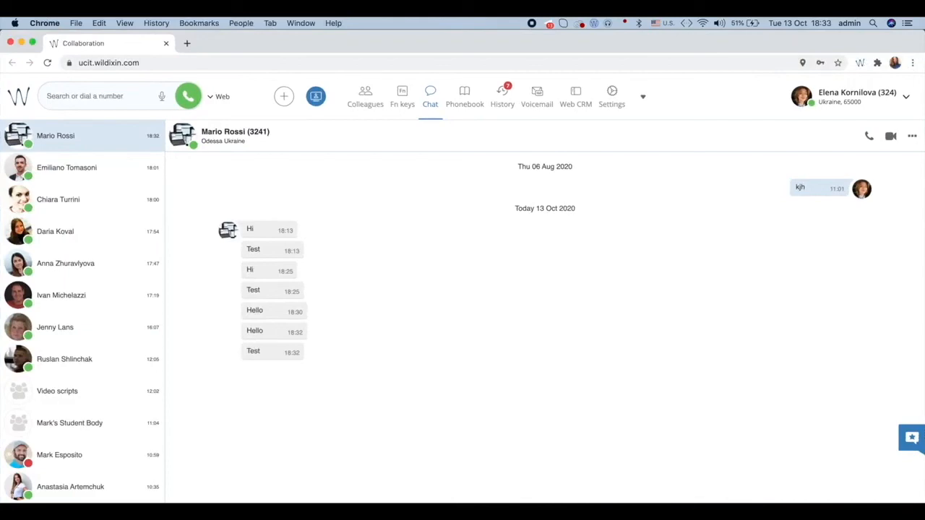
Answer Mario Rossi's incoming call from the desktop notification, then hang up.
left_click(488, 462)
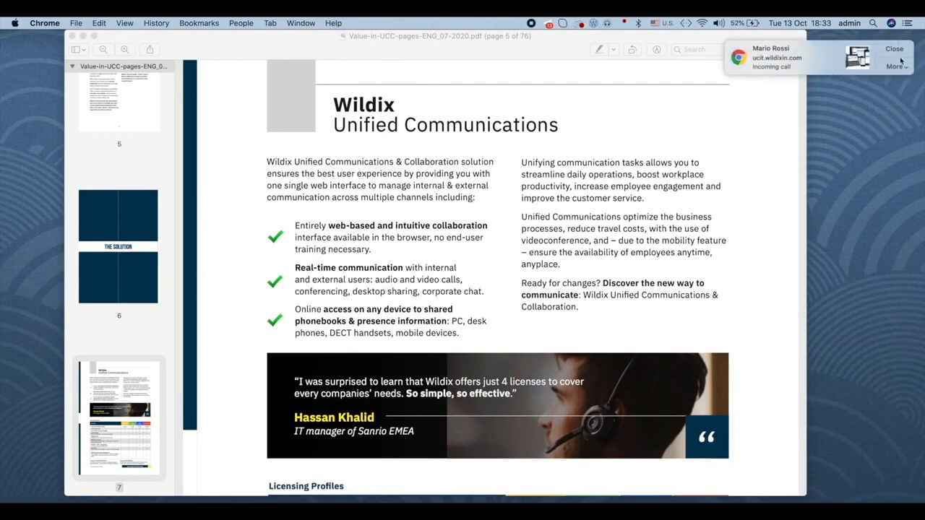
left_click(894, 66)
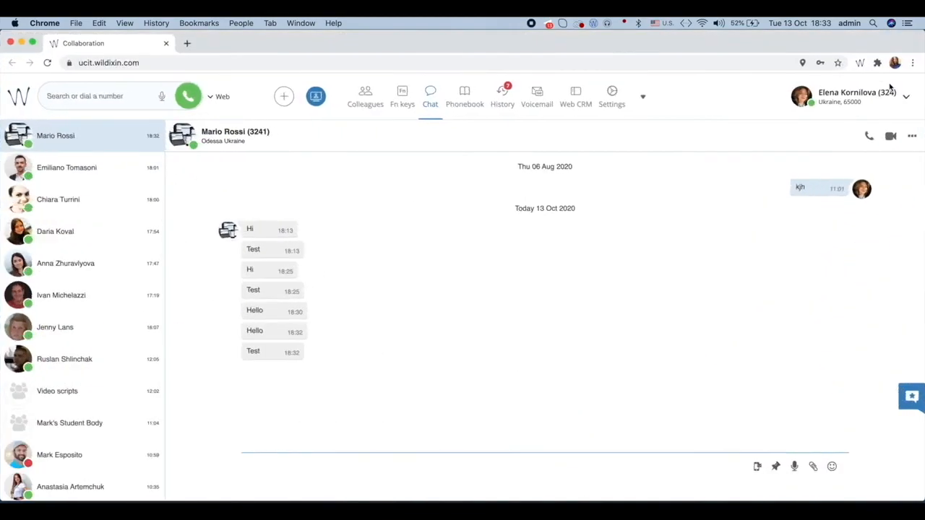
left_click(868, 136)
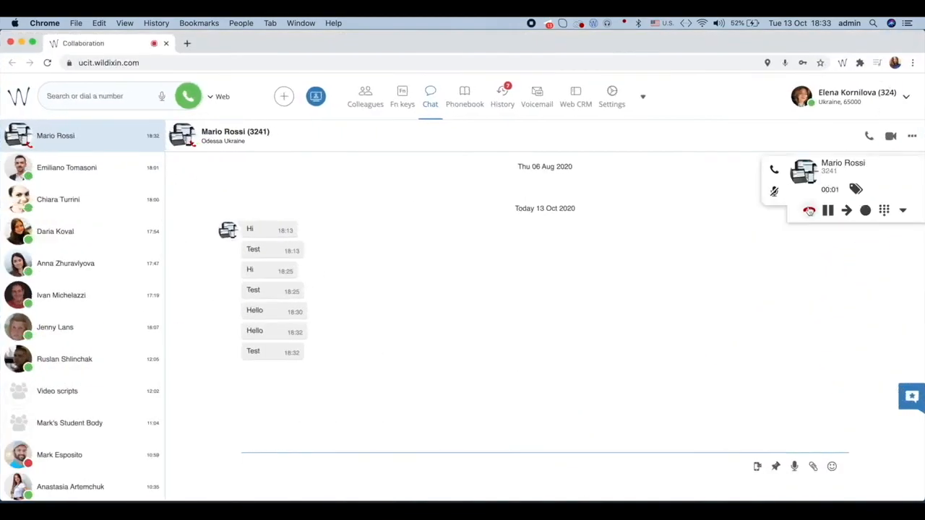
left_click(611, 97)
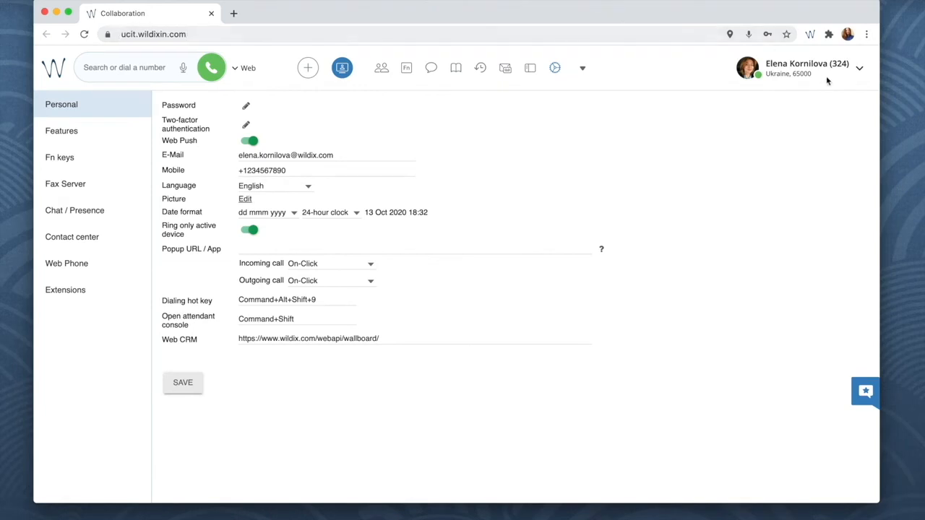
Set Chrome's Notifications permission for ucit.wildixin.com to Allow and close the site panel.
left_click(859, 67)
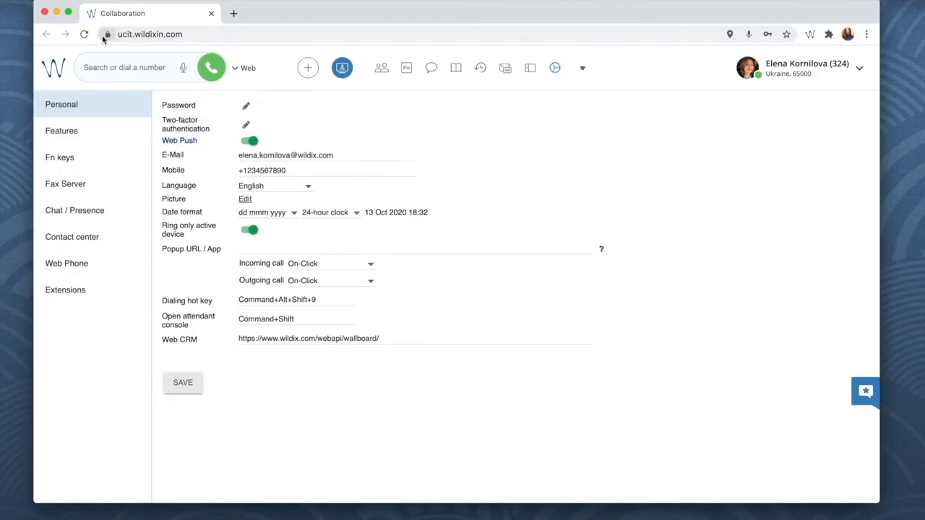
left_click(107, 34)
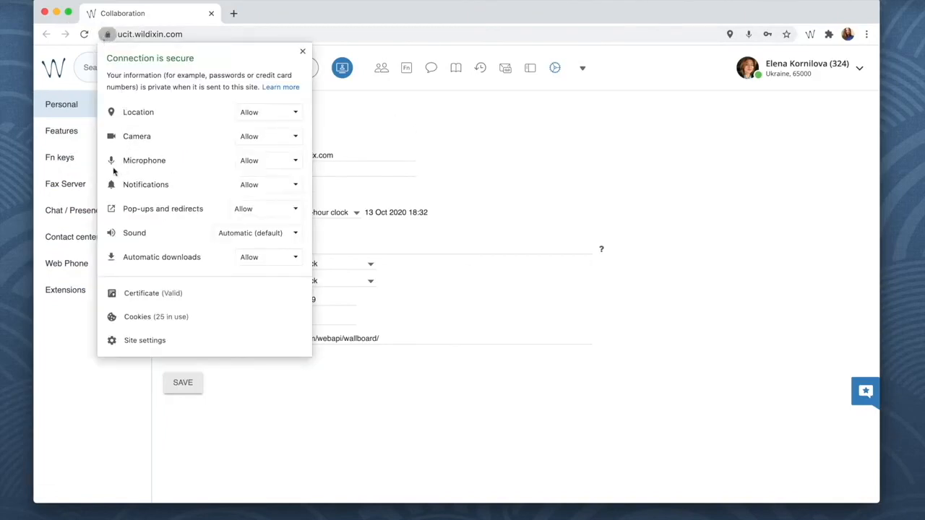
left_click(267, 184)
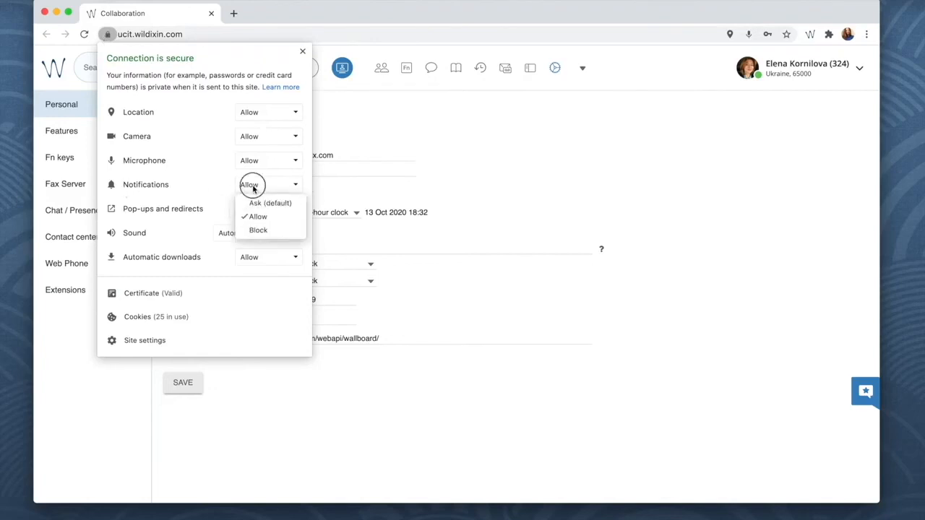
left_click(257, 216)
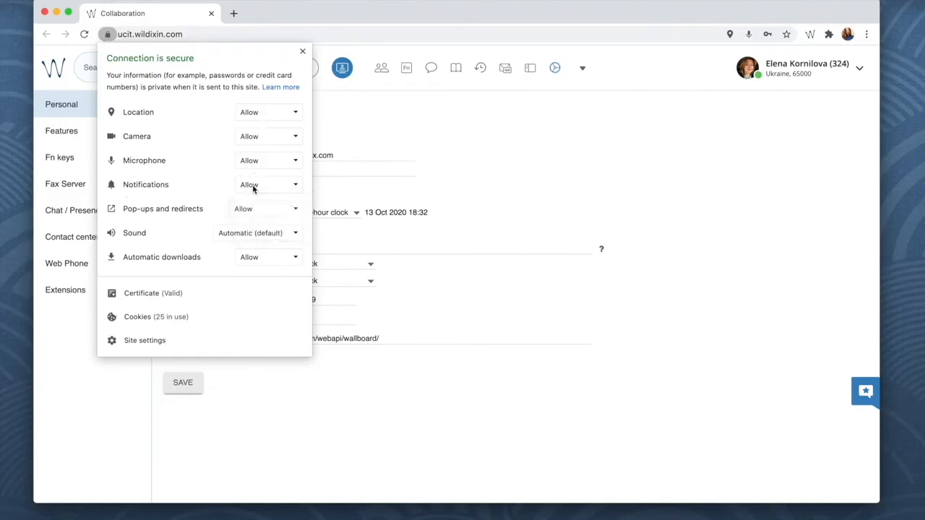
mouse_move(258, 212)
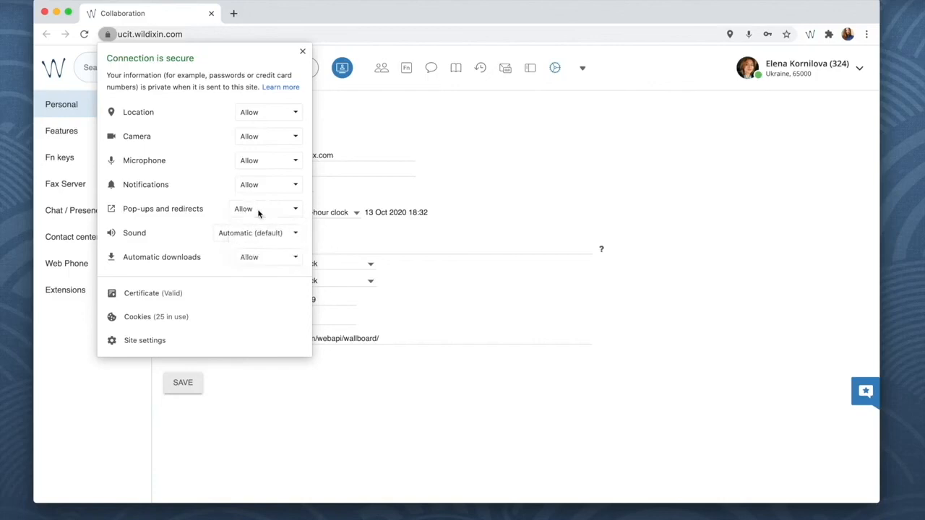
mouse_move(302, 51)
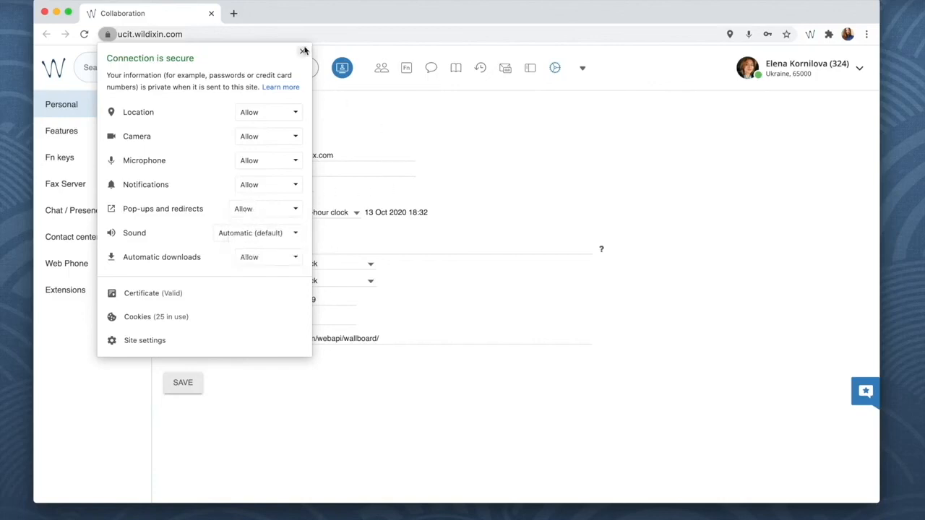
left_click(303, 52)
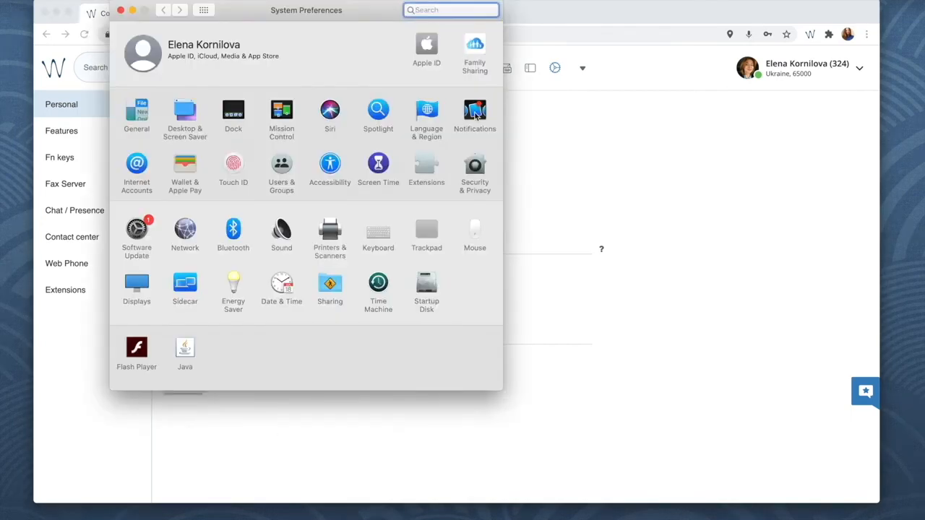
Open the Notifications pane in macOS System Preferences to check Chrome's alerts.
left_click(475, 116)
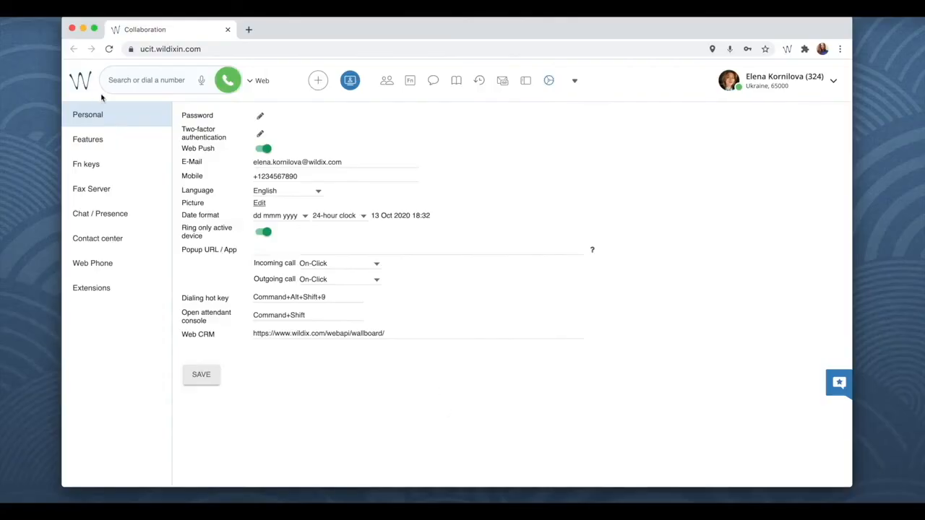
Set status to Do not disturb, reject a call, and enable DND and unread-email notifications.
left_click(100, 213)
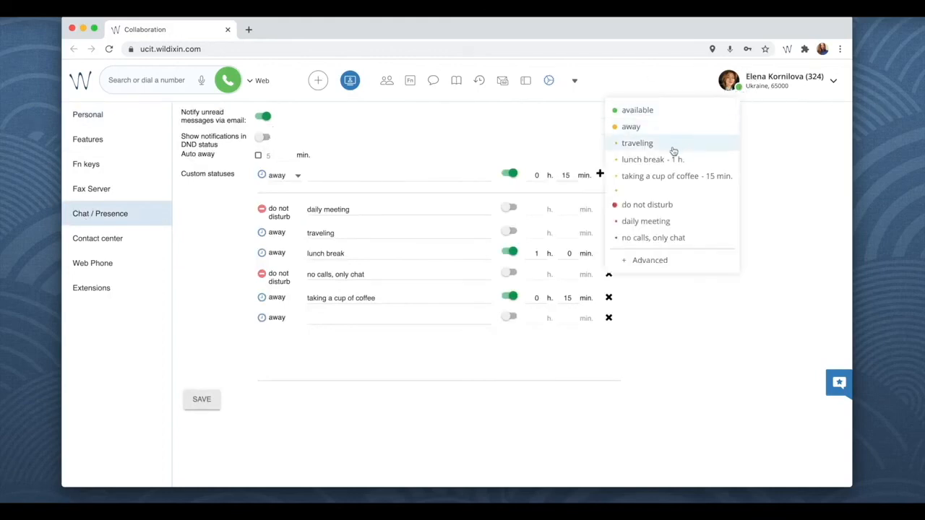
left_click(641, 197)
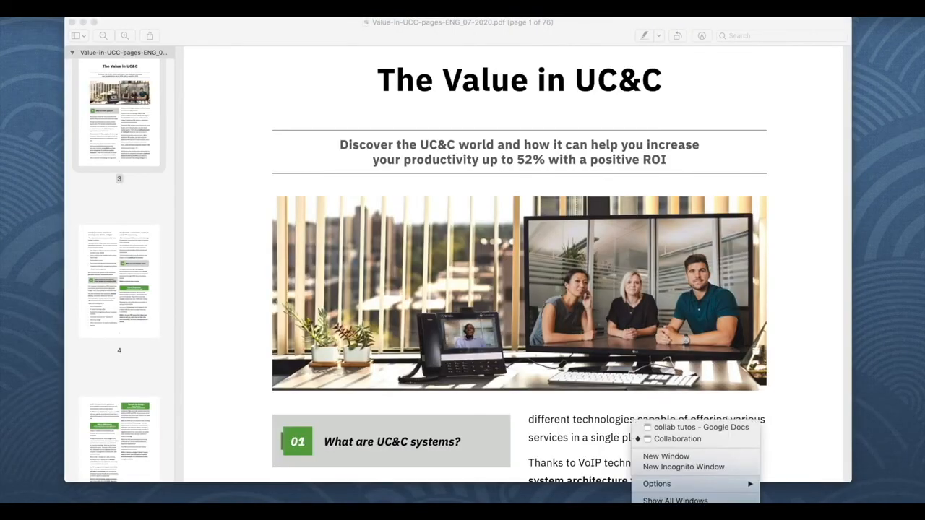
mouse_move(677, 438)
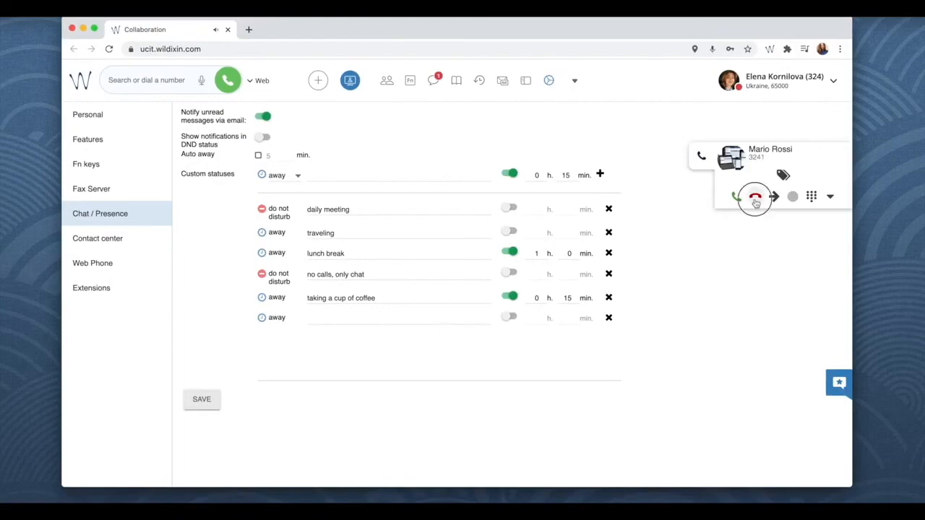
left_click(755, 197)
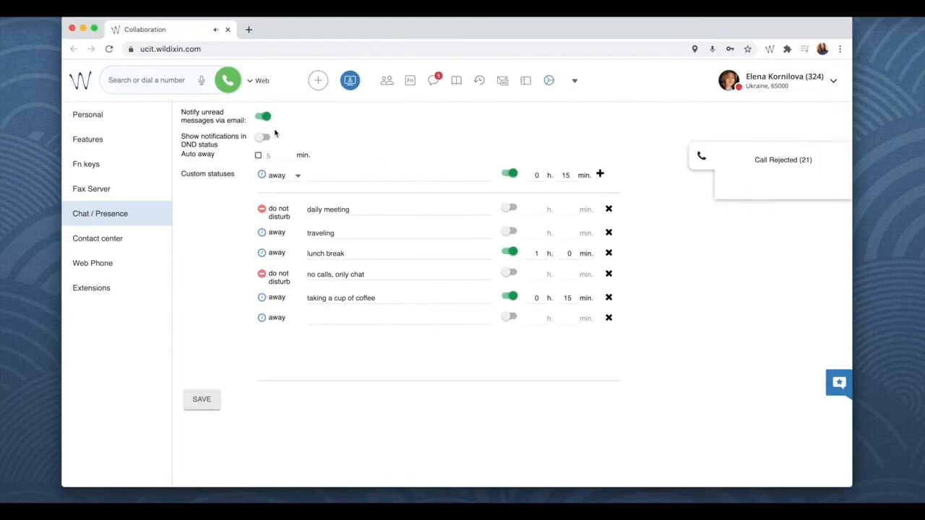
left_click(202, 398)
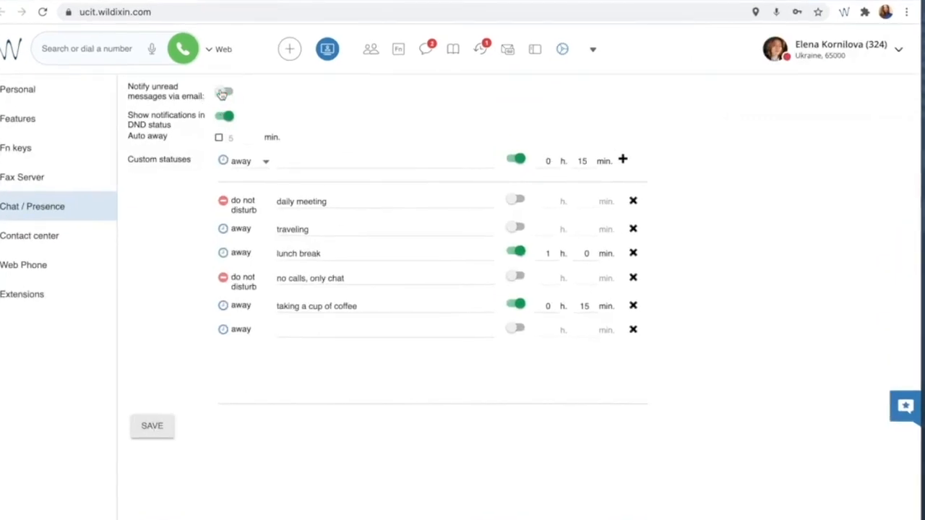
left_click(225, 94)
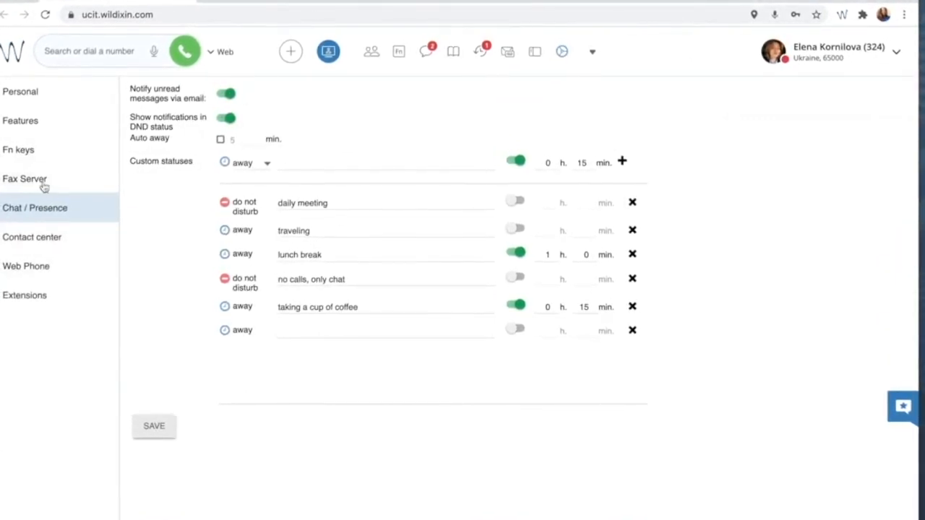
On the Features page, switch on 'Notify missed calls via SMS' and 'via email'.
left_click(20, 121)
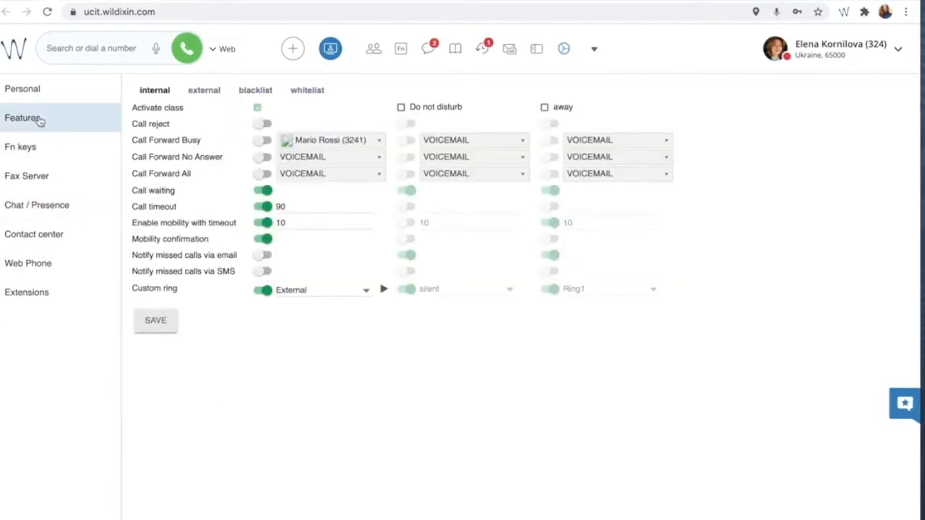
left_click(262, 271)
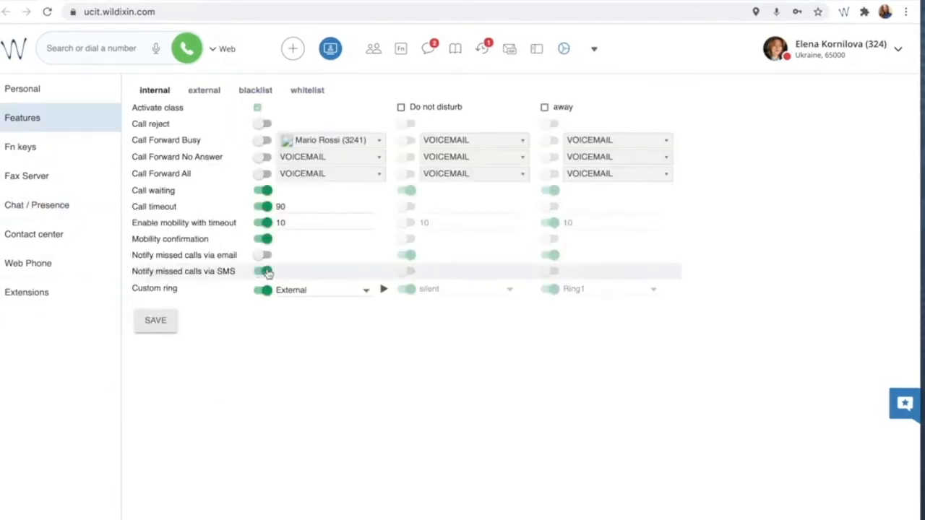
left_click(262, 254)
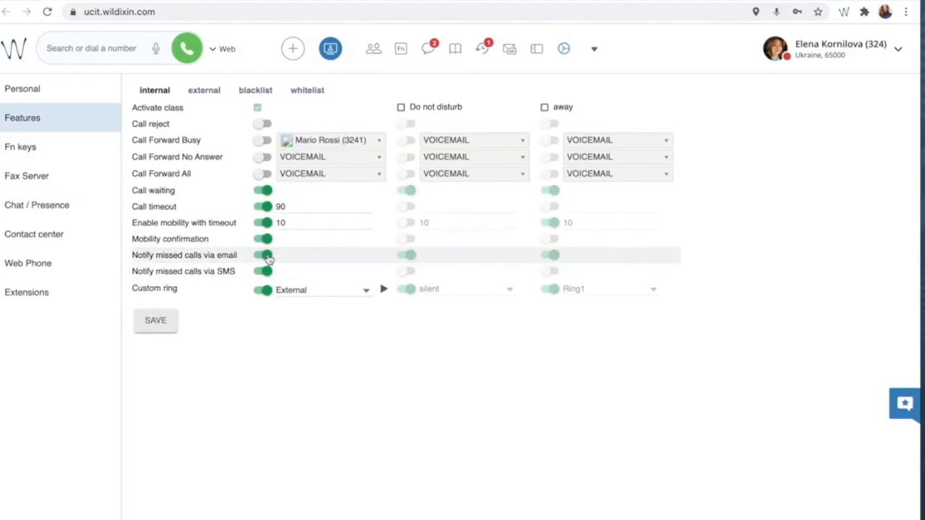